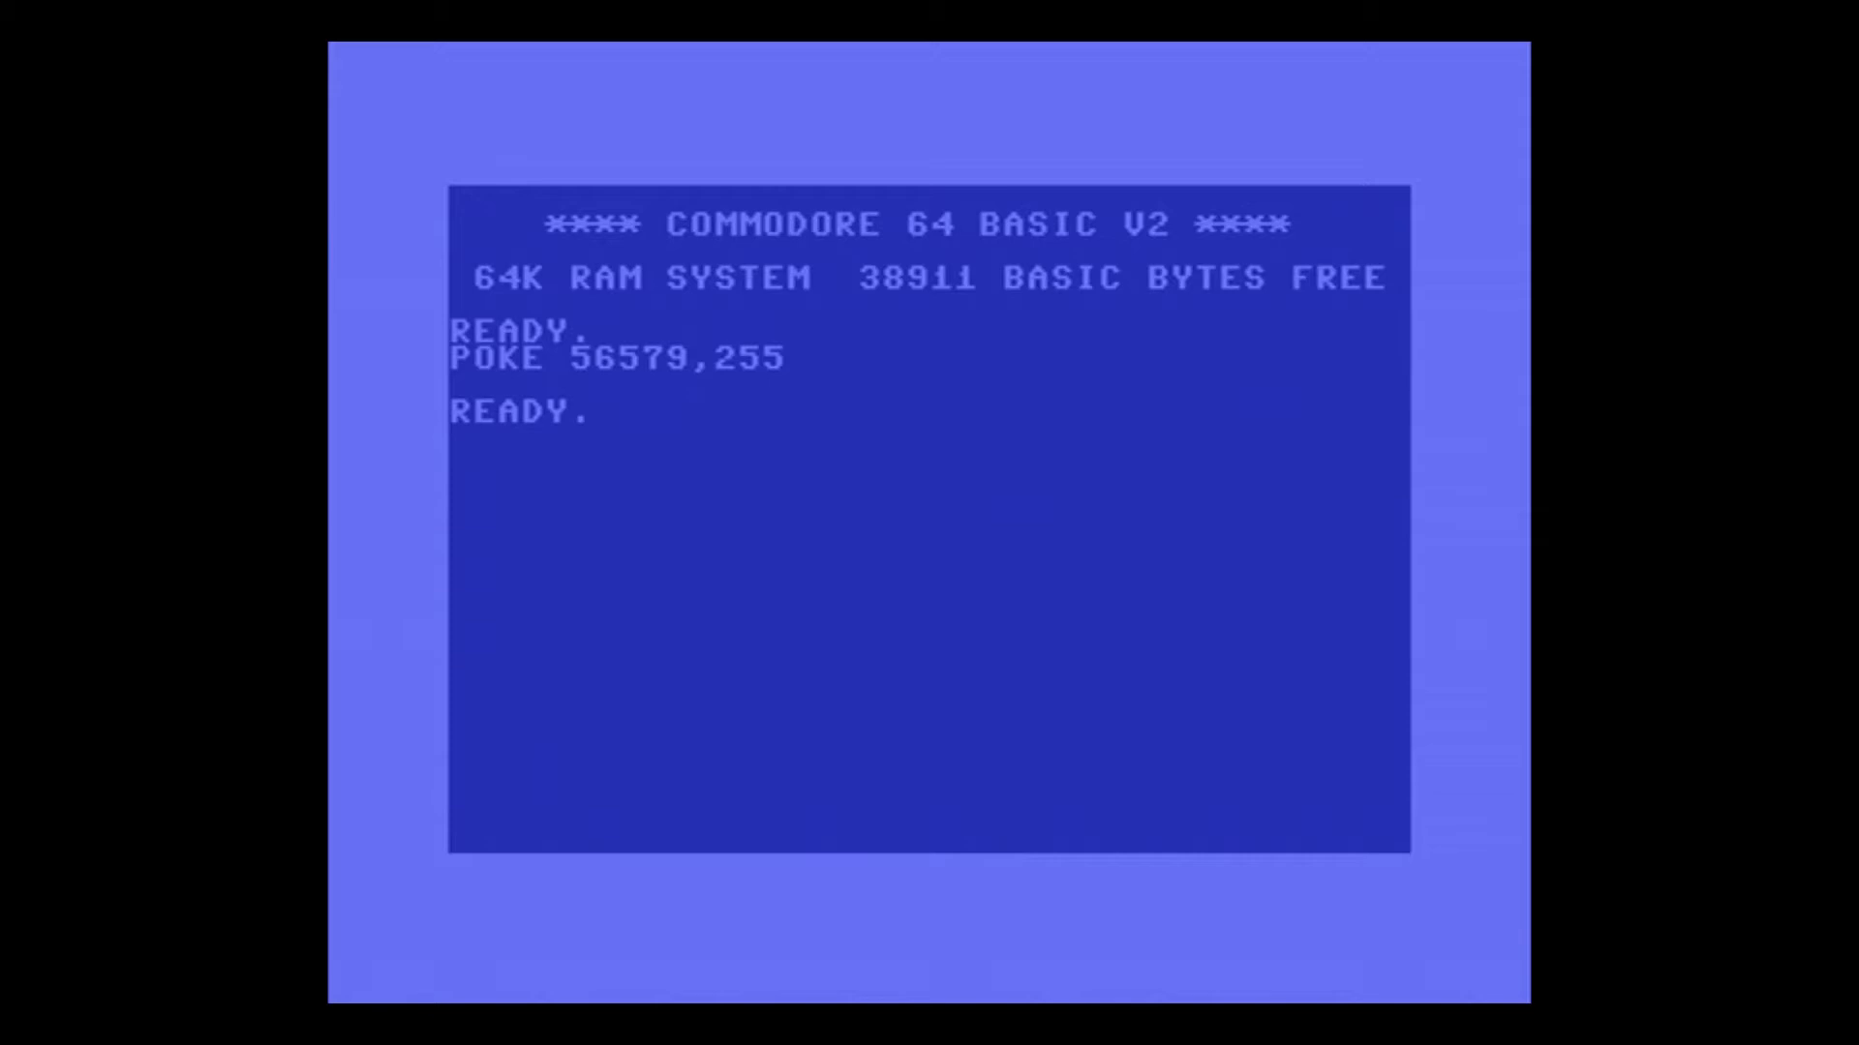
Step: Enter the keyword POKE on the new line beneath READY
type("POKE")
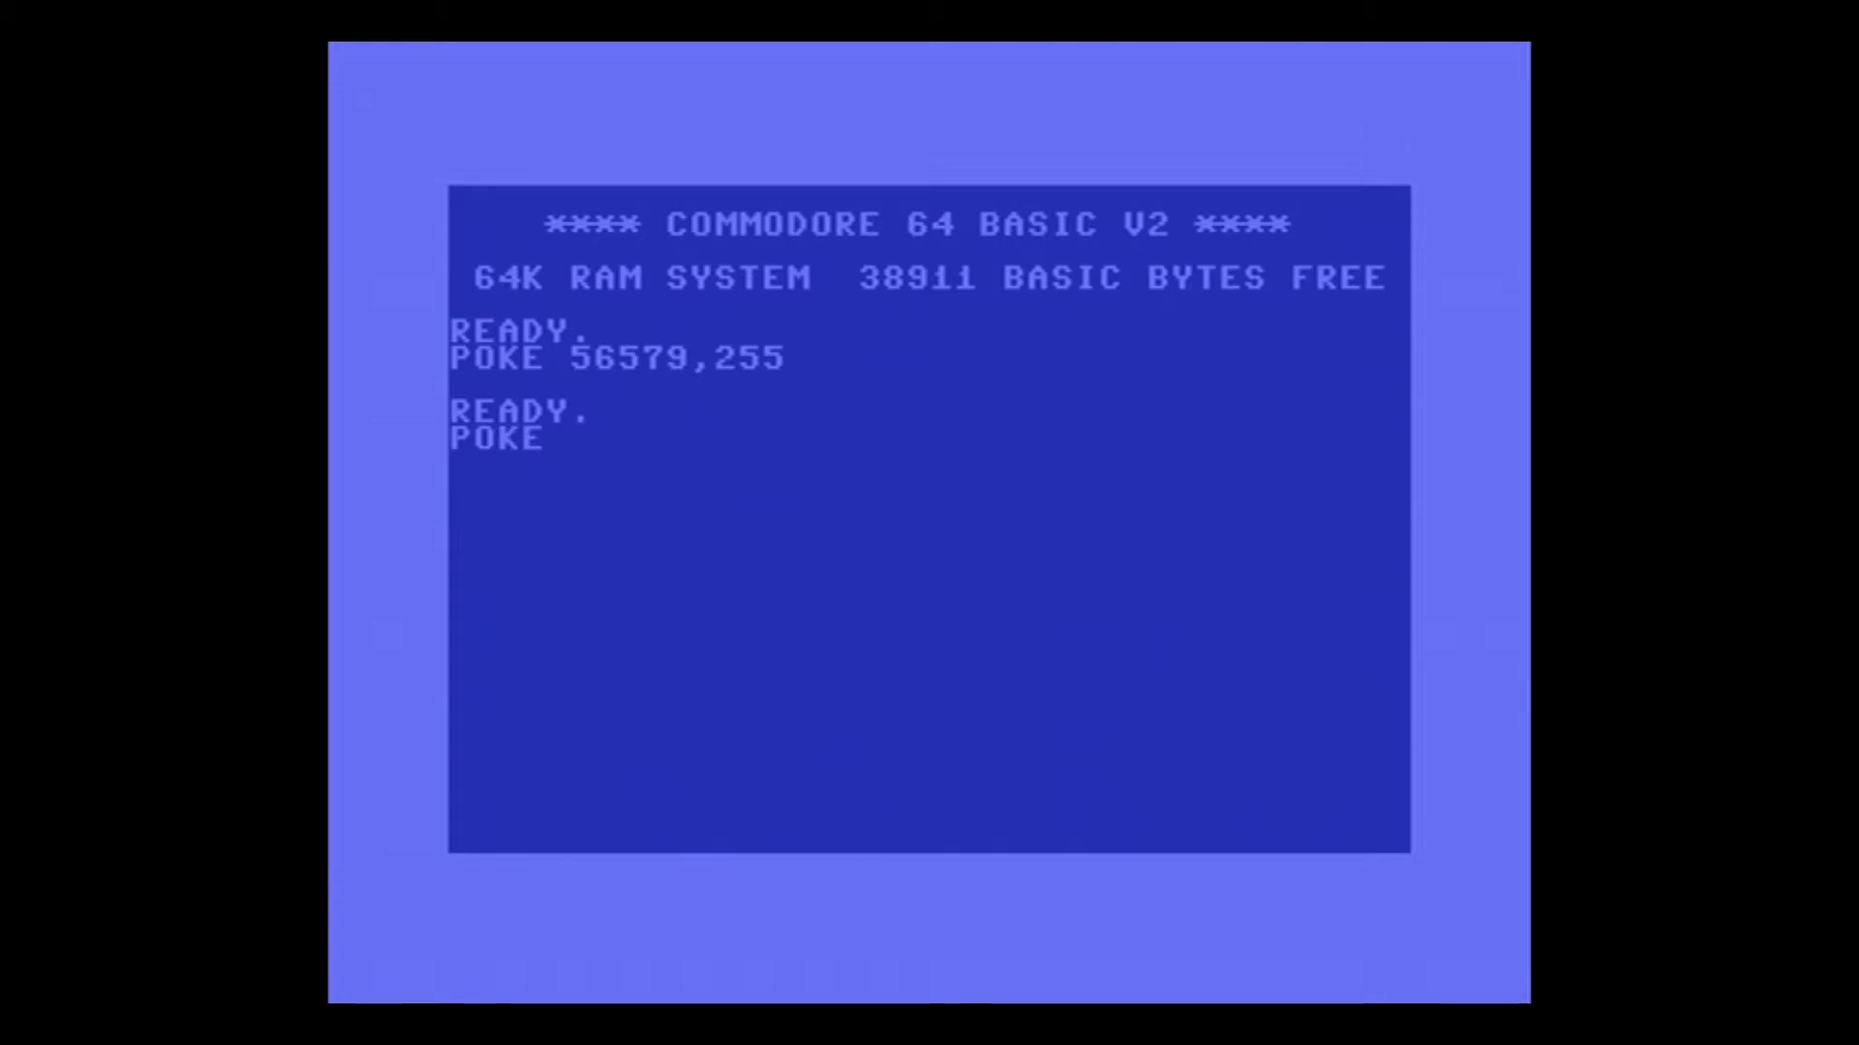
Step: Complete the arguments 56577,1 and run POKE 56577,1, bringing back READY
type("56")
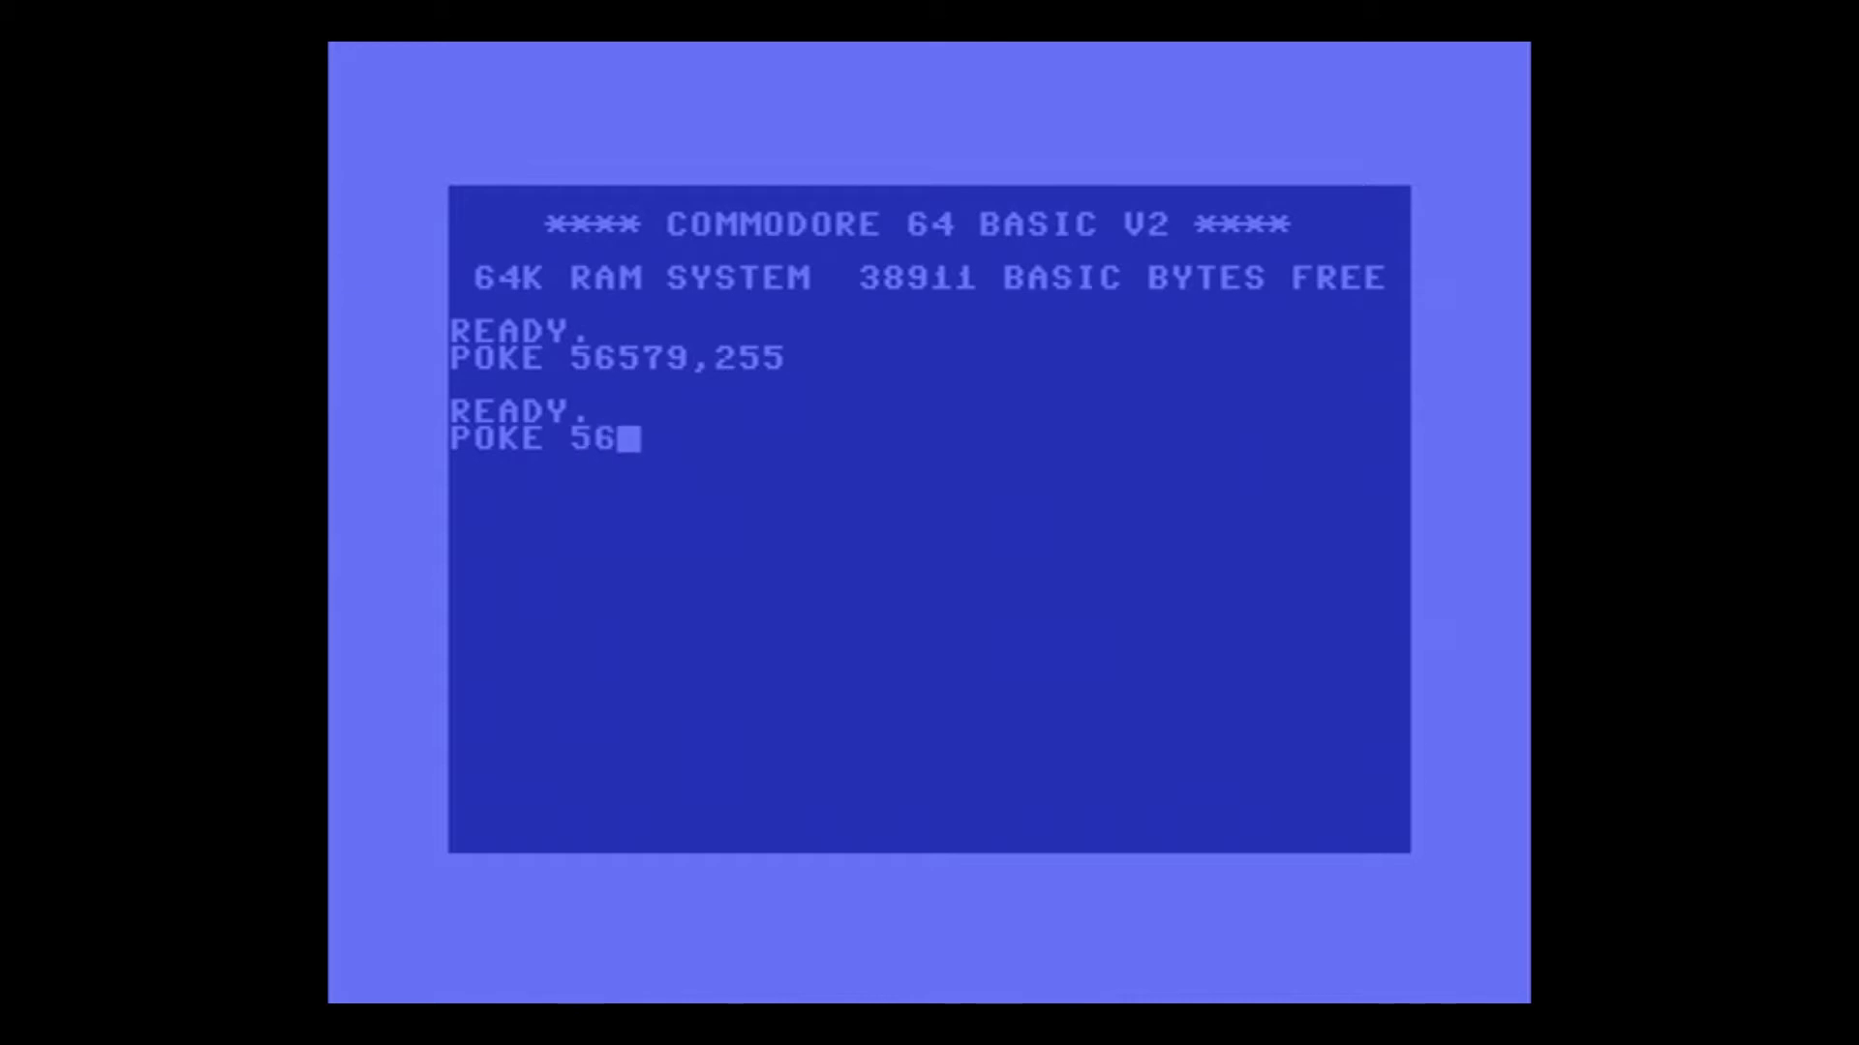
type("77,")
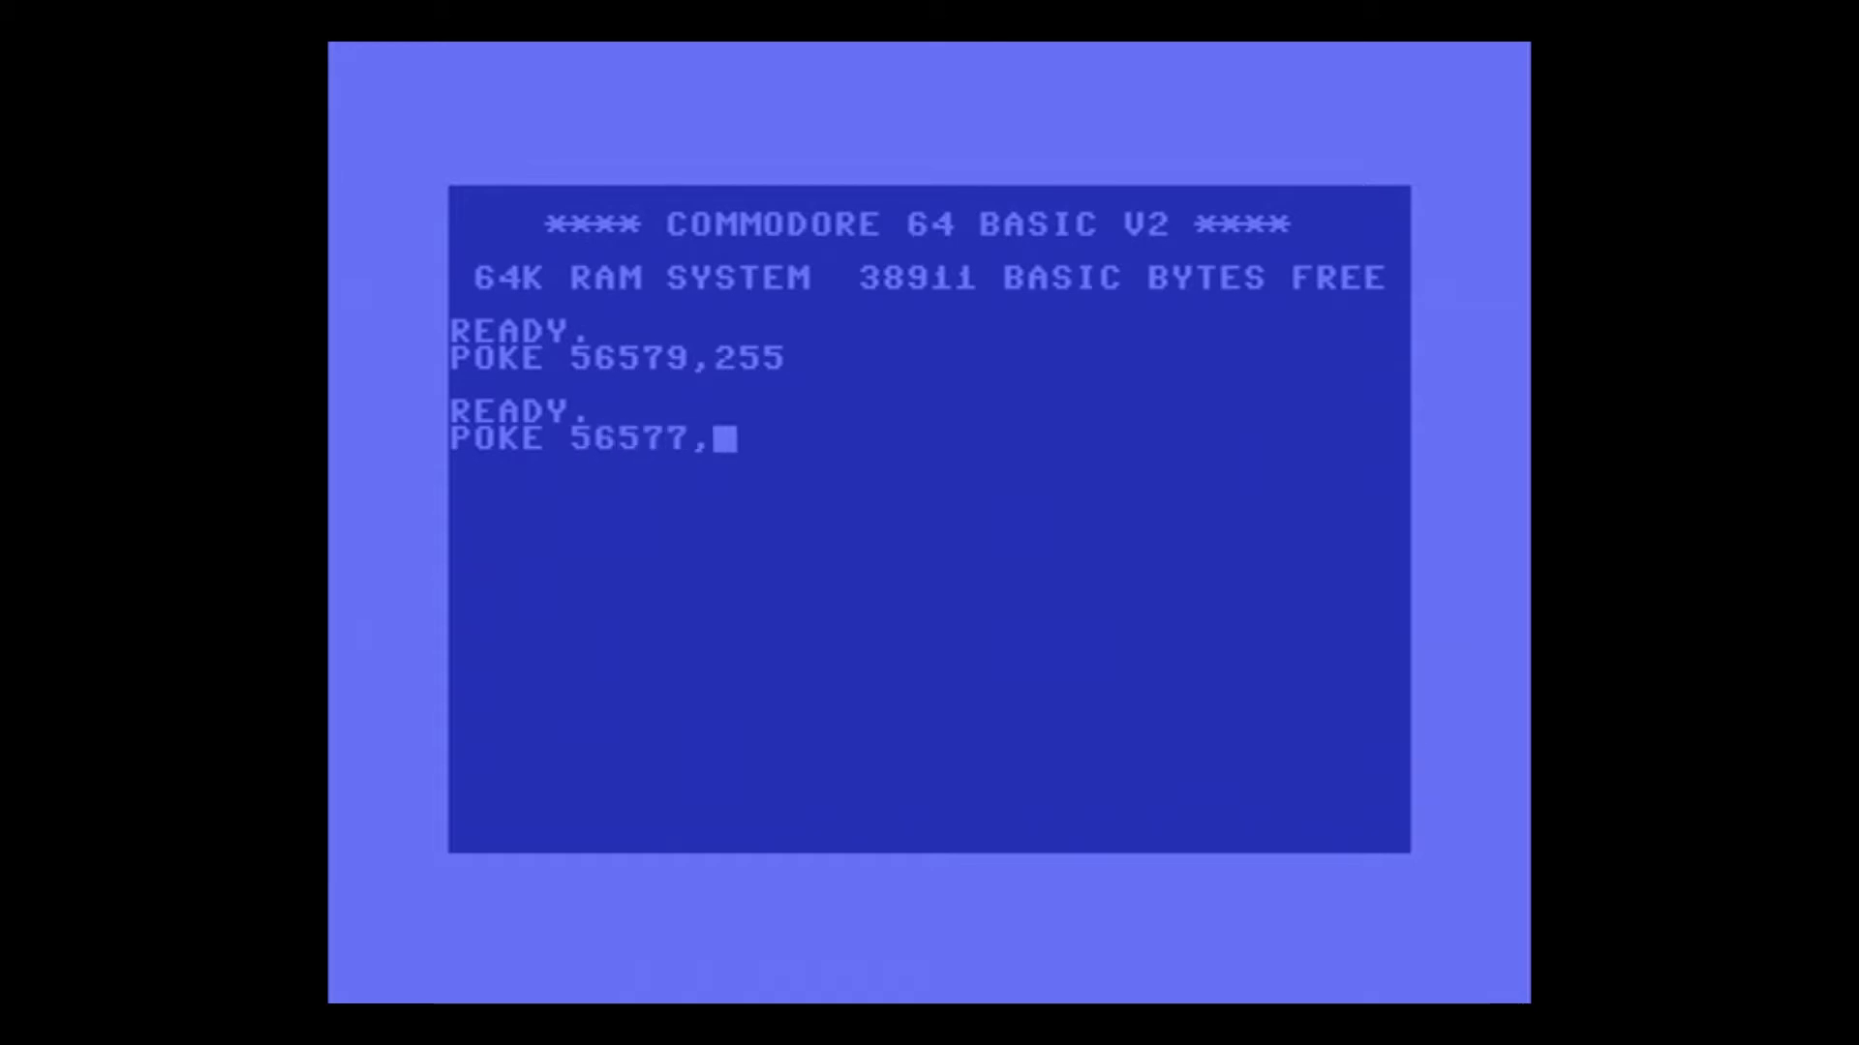
key("enter")
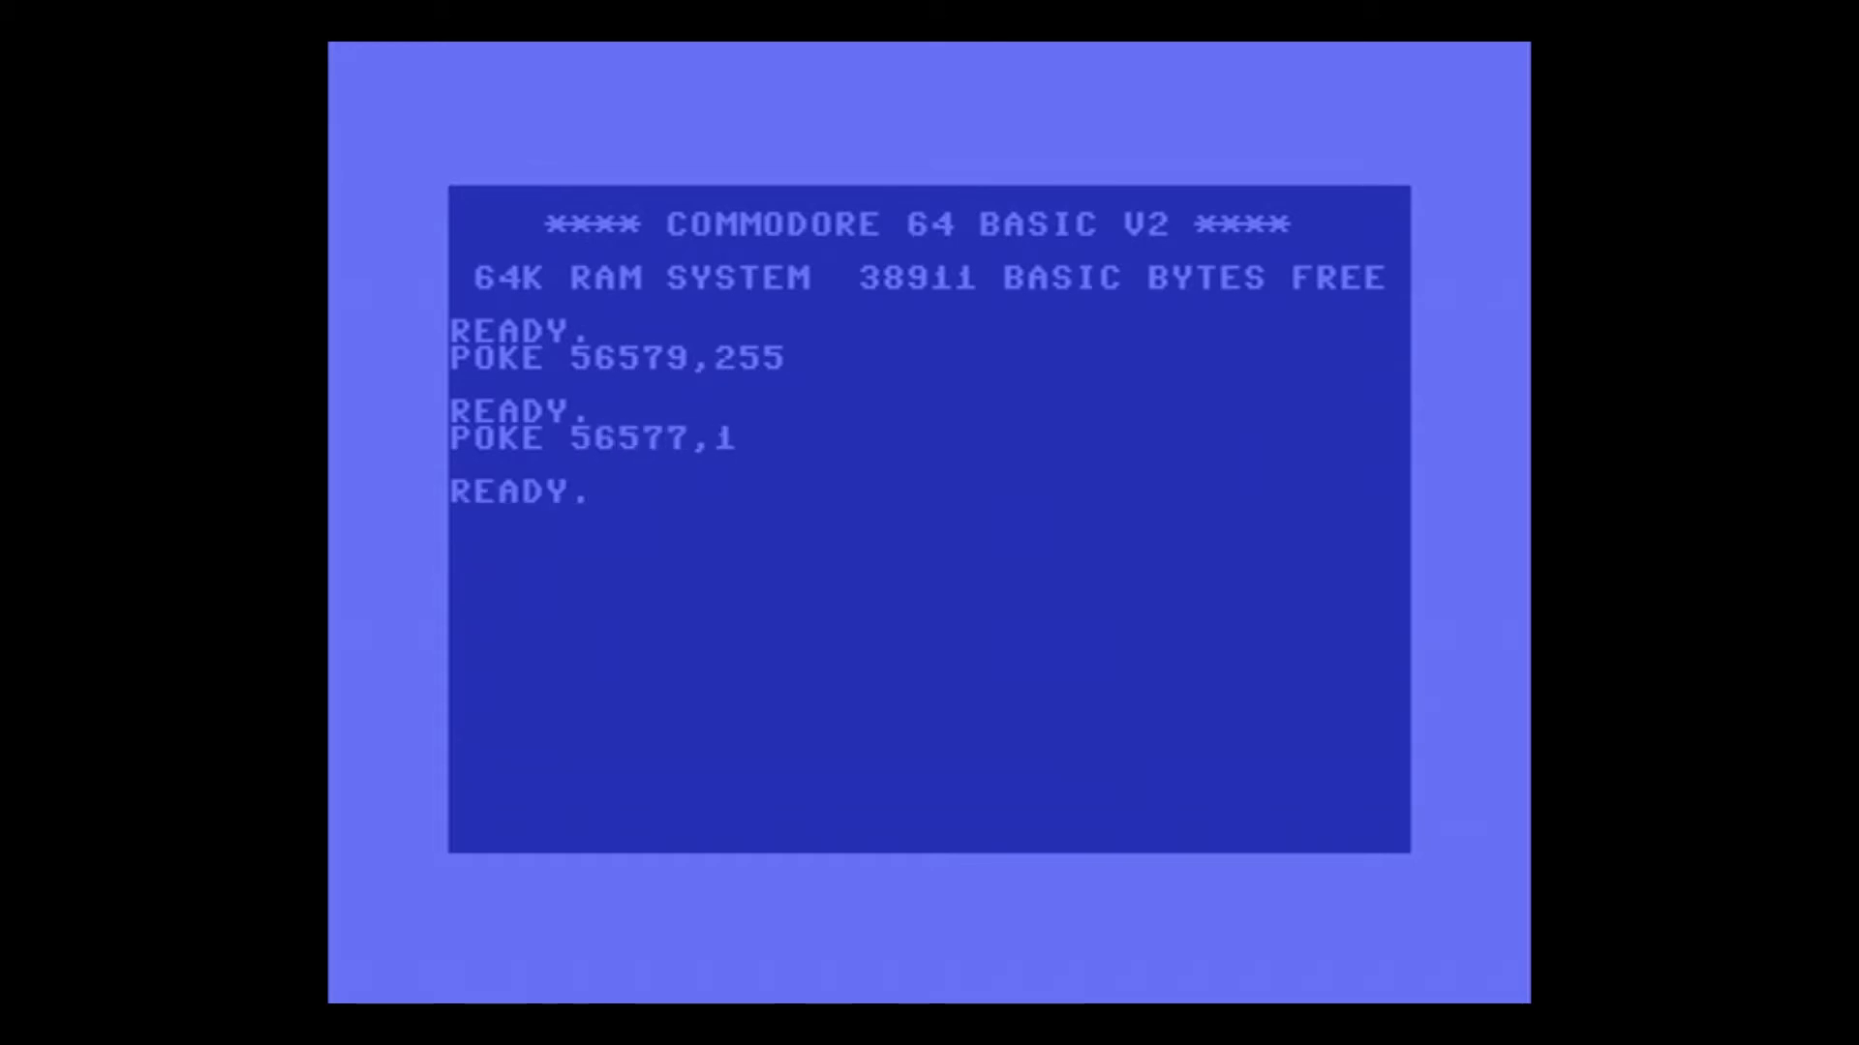